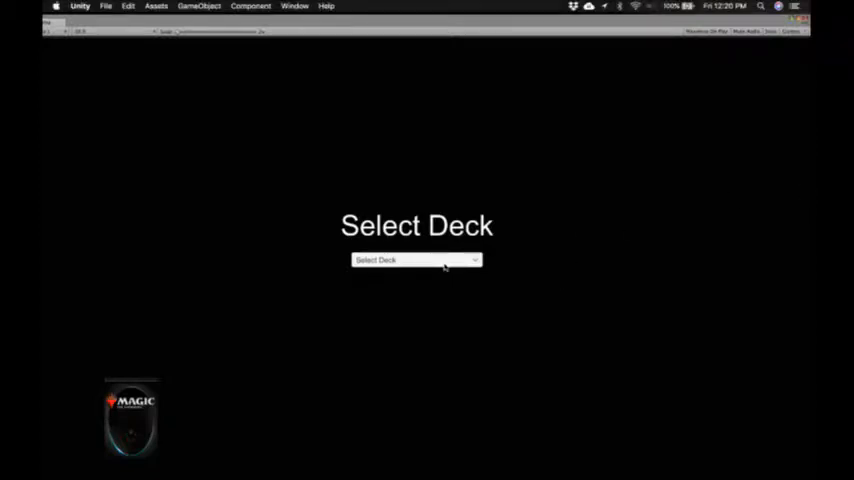
# - Choose a deck from the Select Deck dropdown to deal the starting hand
pyautogui.click(416, 260)
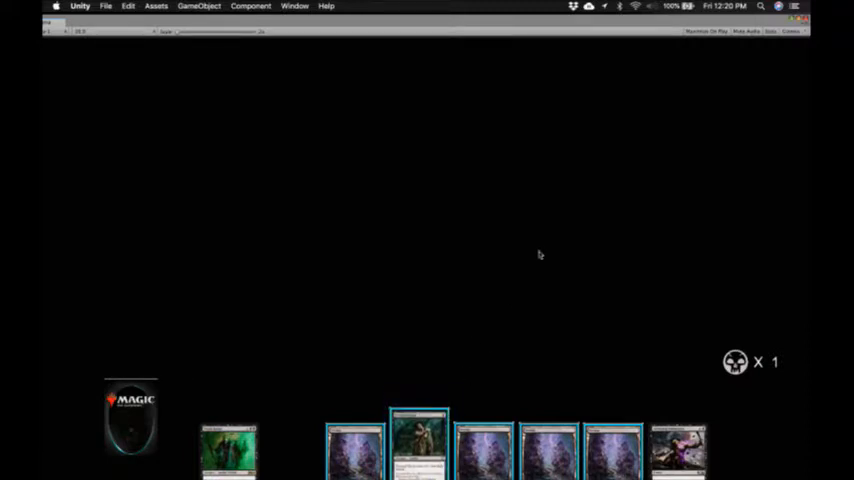
# - Play two land cards from the hand onto the battlefield, raising mana to 2
pyautogui.click(418, 432)
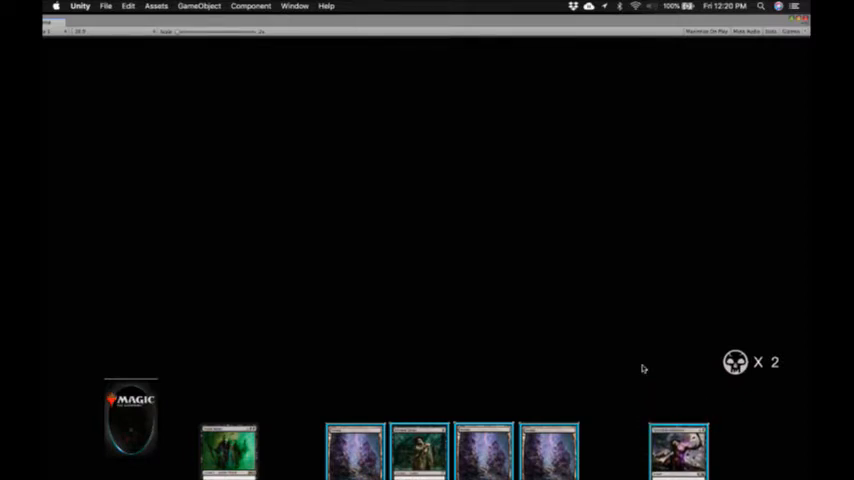
pyautogui.moveTo(672, 376)
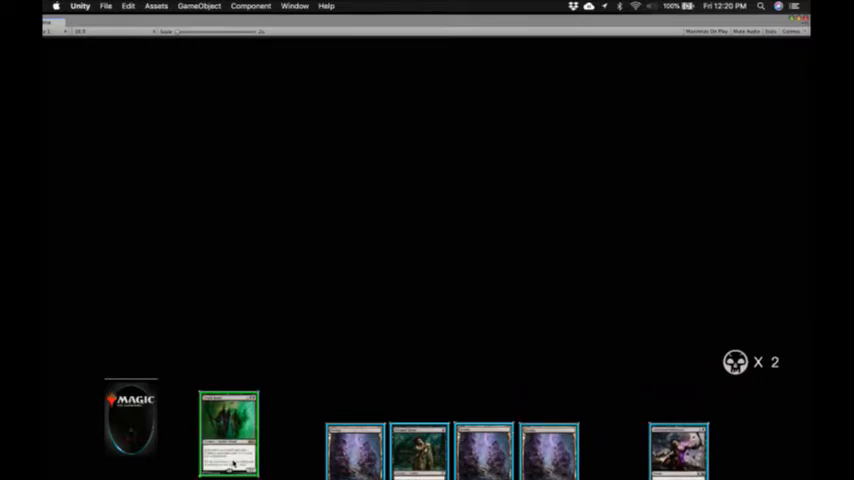
pyautogui.moveTo(548, 450); pyautogui.dragTo(516, 328)
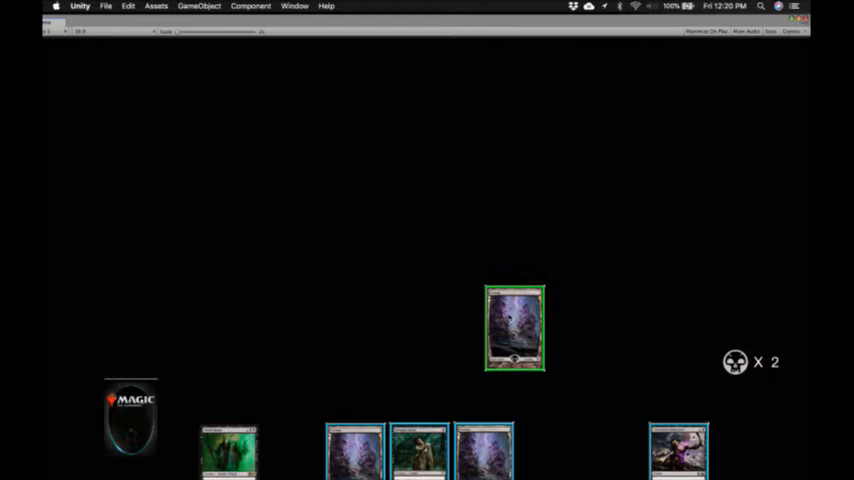